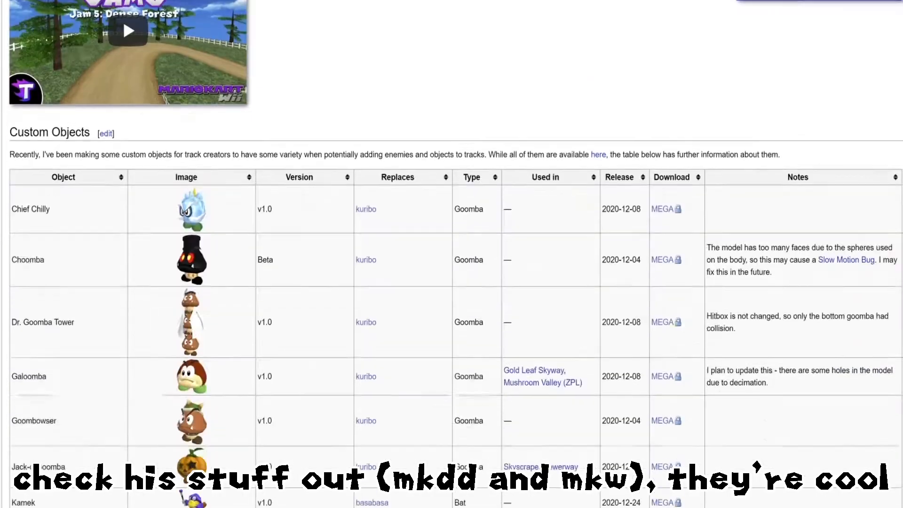
- Scroll down the Filesystem article to the DVD root directory's subdirectories and files
scroll(down, 3)
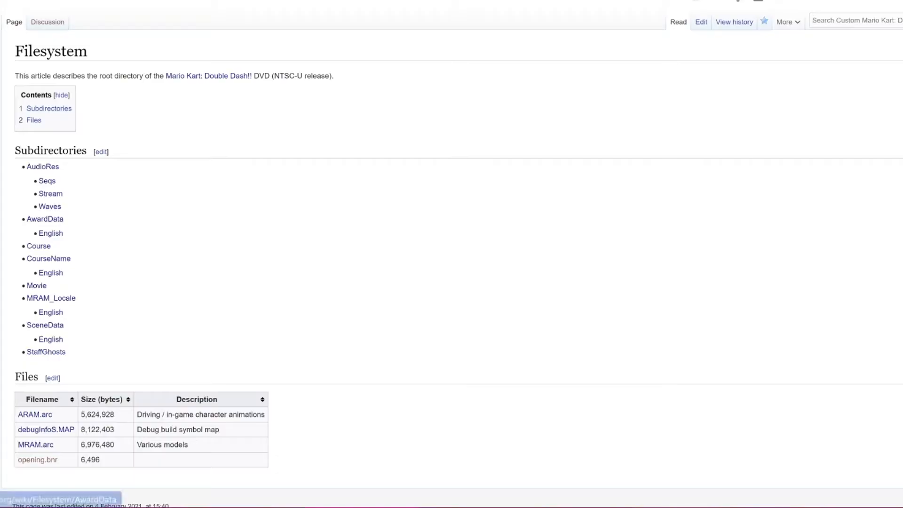
- Go to the Tutorials category page listing the wiki's 10 tutorial pages
click(38, 246)
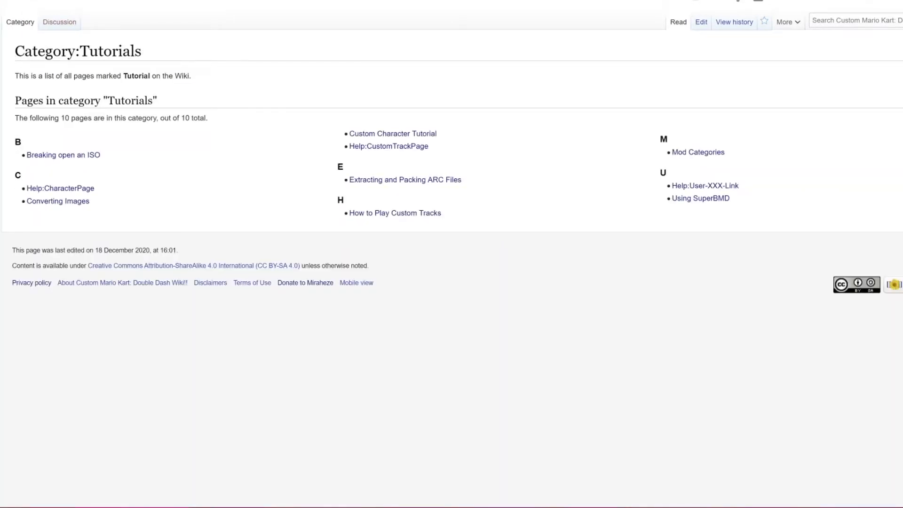
mouse_move(392, 132)
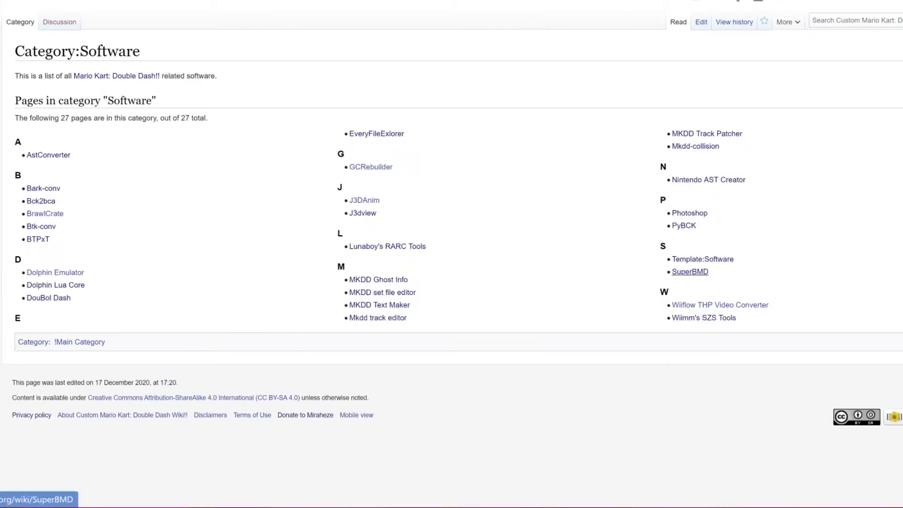
- View the SuperBMD article and read its custom model conversion instructions
click(688, 272)
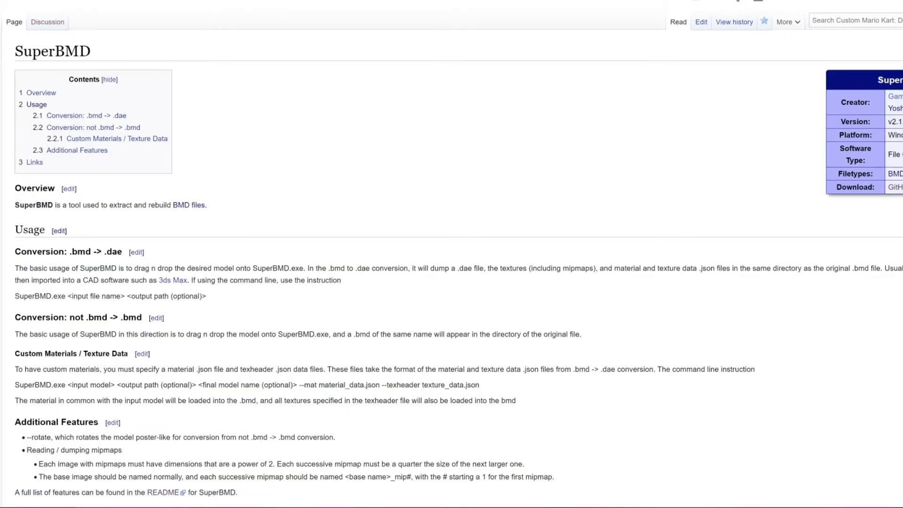
scroll(down, 3)
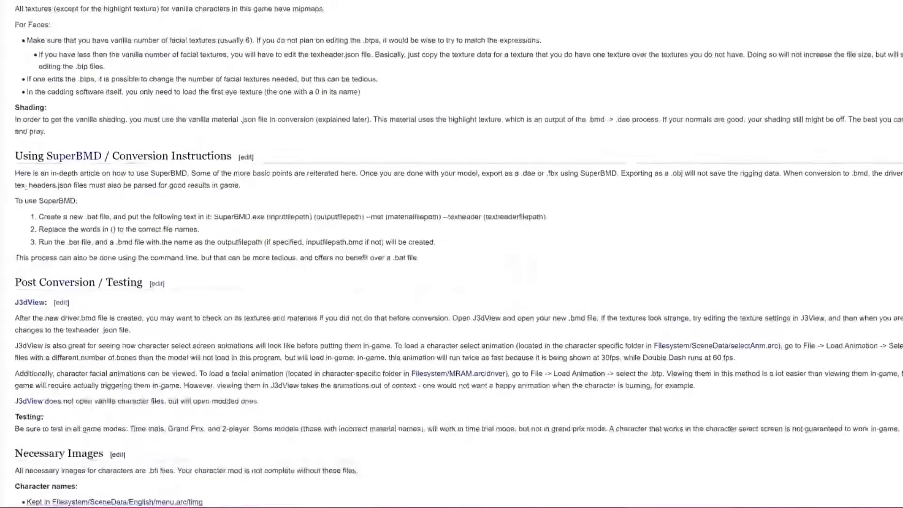
scroll(down, 3)
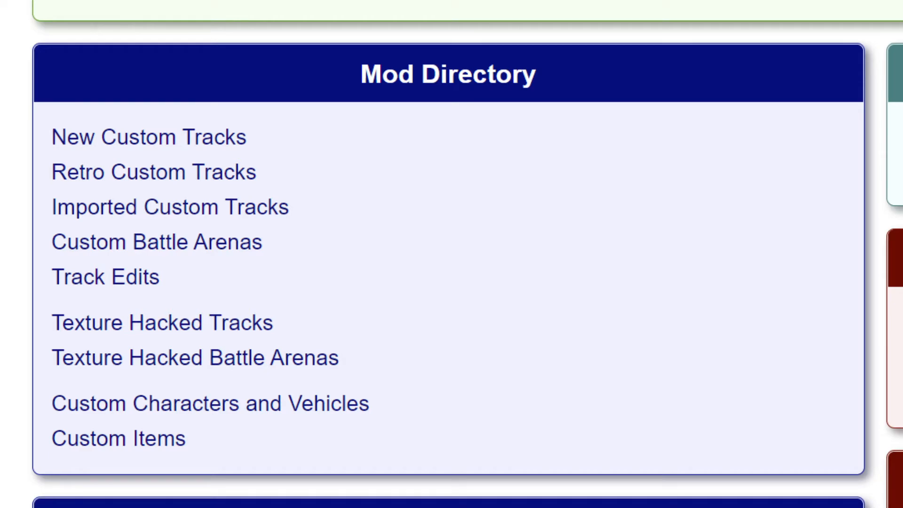
- Browse the main page's Mod Directory, Tutorials, Latest Wiki News and Getting Started boxes
scroll(down, 3)
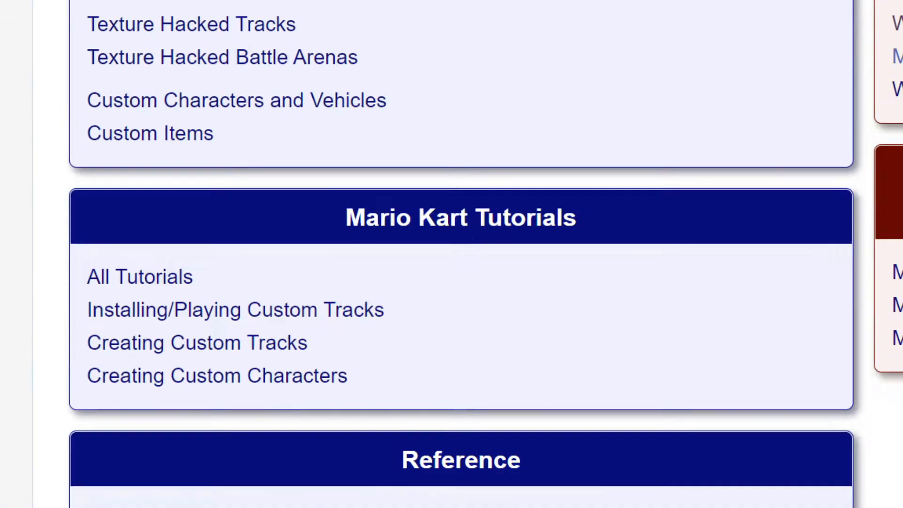
scroll(down, 3)
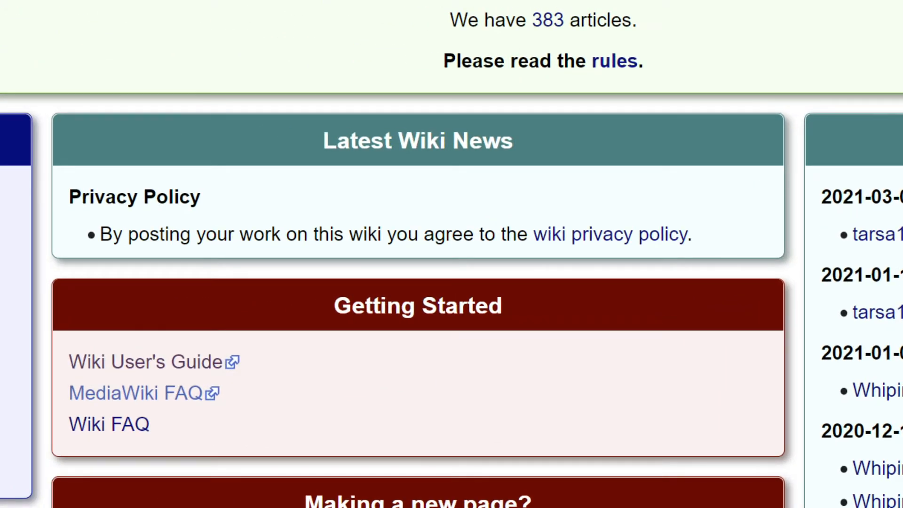
scroll(up, 3)
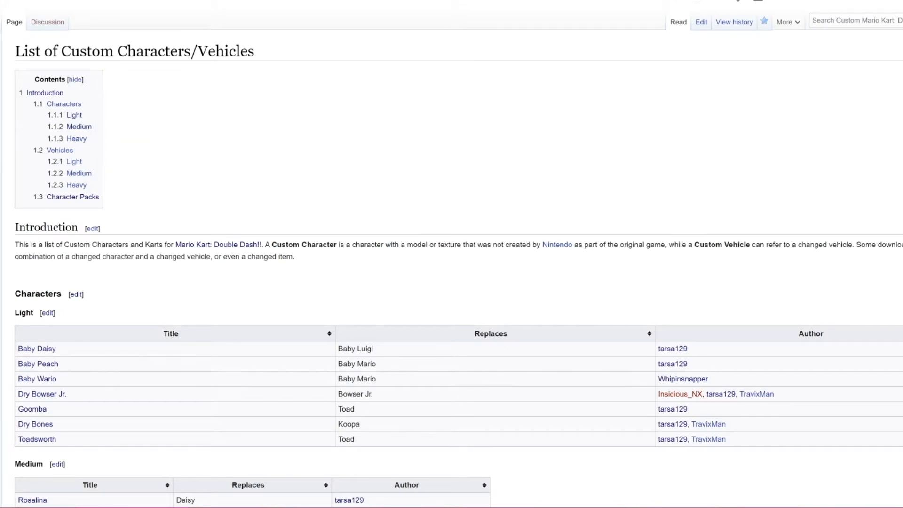
- Browse the custom characters list down to its Character Packs table and back
scroll(down, 3)
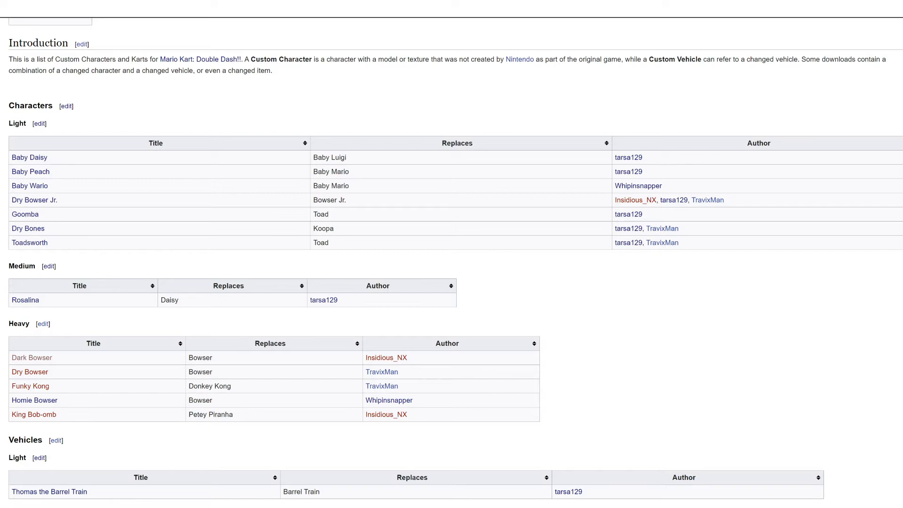
scroll(down, 3)
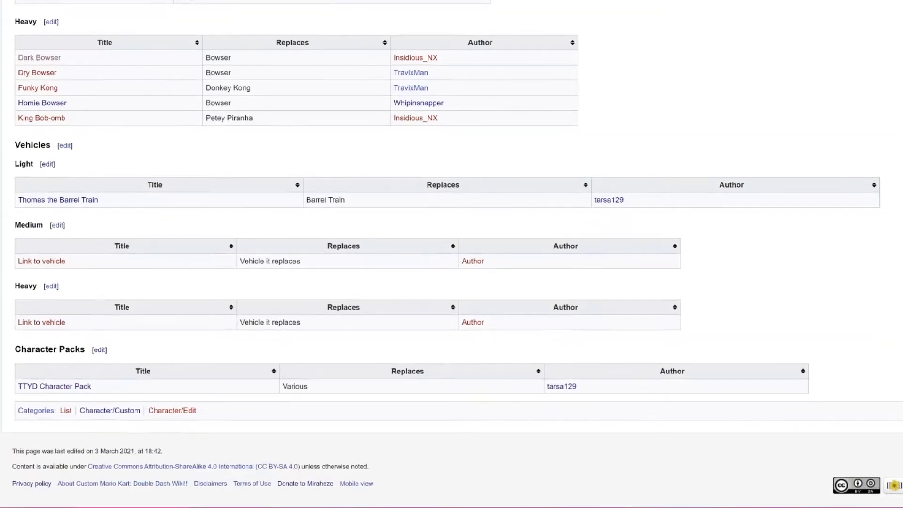
scroll(up, 3)
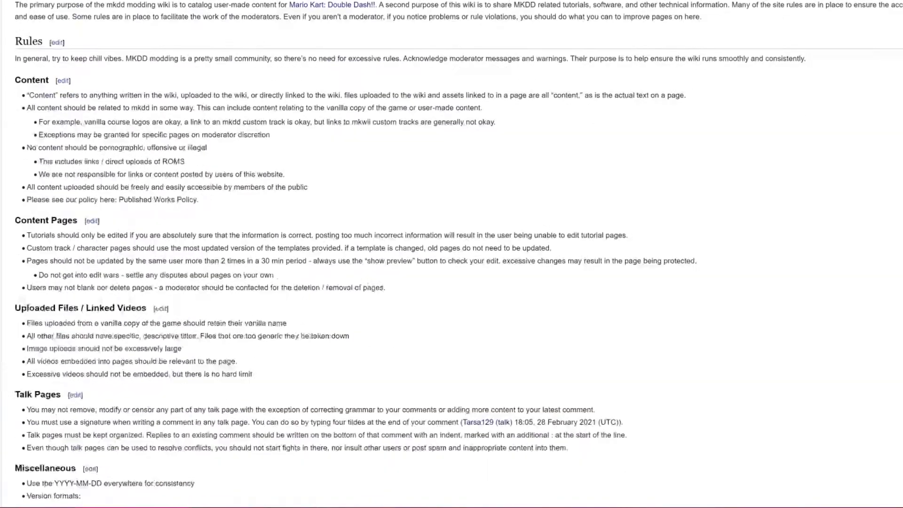
- Read through the wiki rules and the Custom Mario Kart Wiiki Published Works Policy
scroll(up, 3)
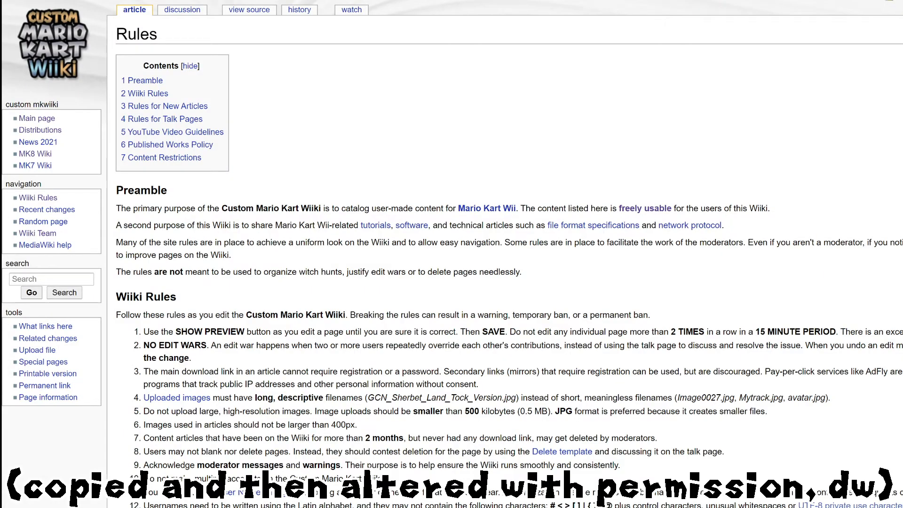
scroll(down, 3)
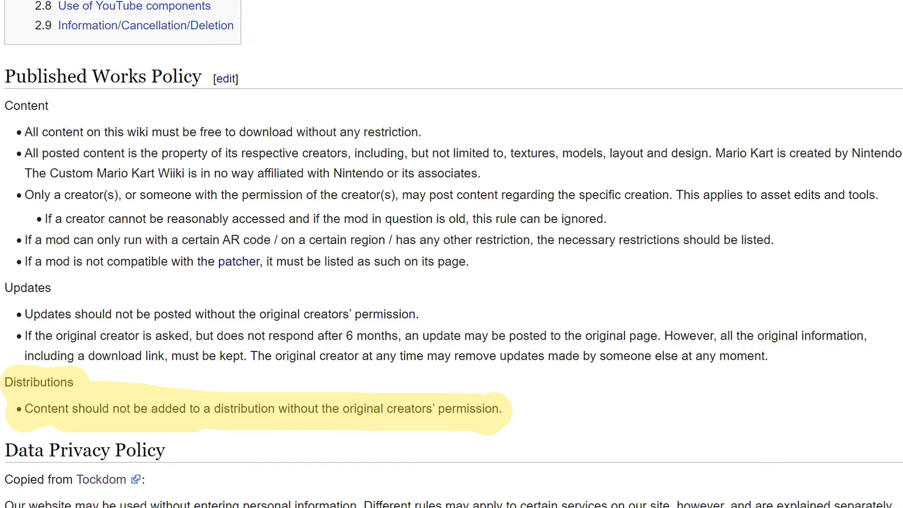